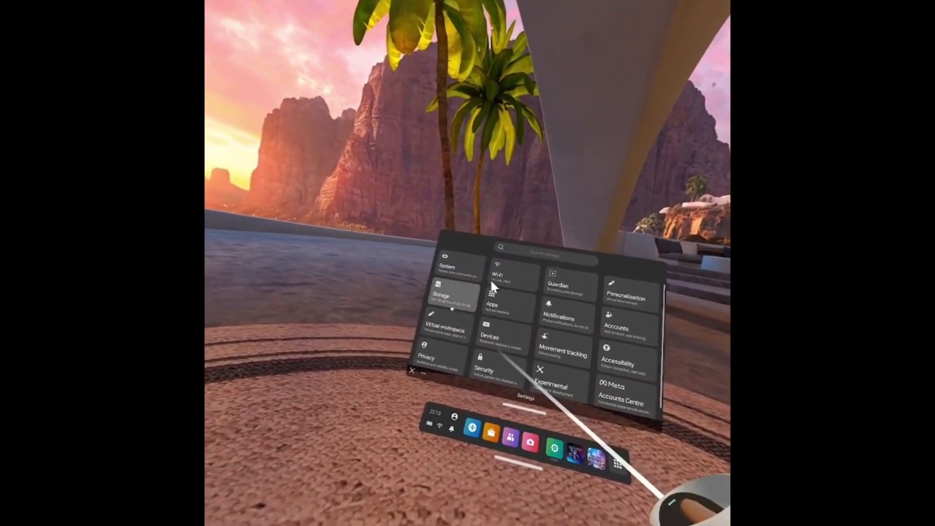
- Open the headset's app storage list in Meta Quest Settings
left_click(453, 296)
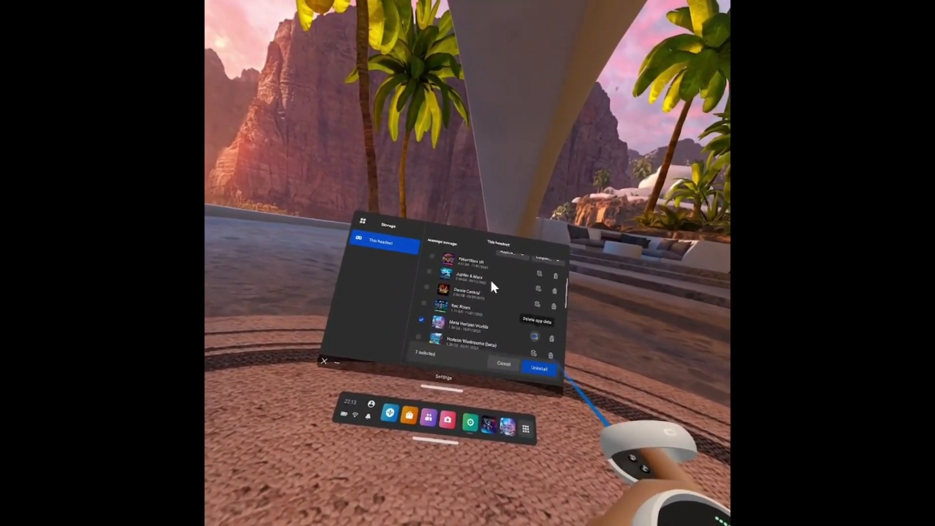
- Delete Meta Horizon Worlds' saved app data and confirm the deletion
left_click(536, 321)
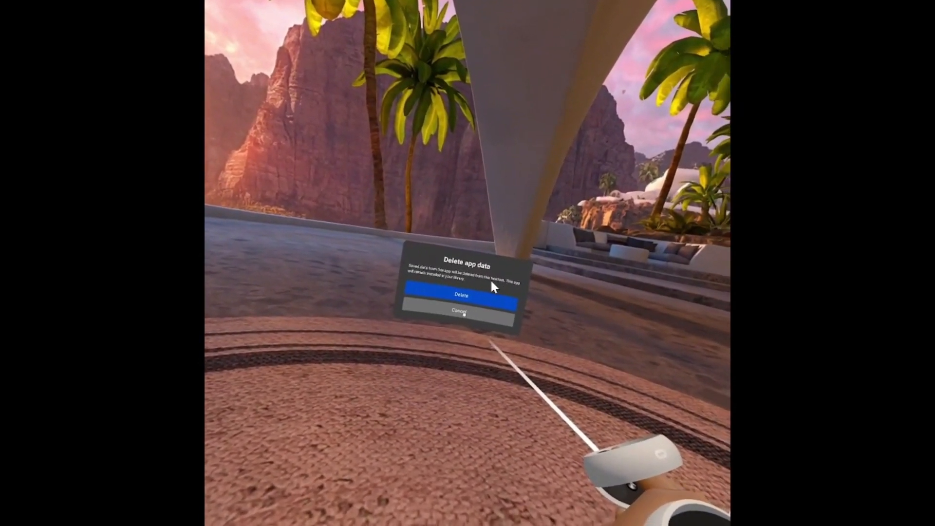
left_click(460, 311)
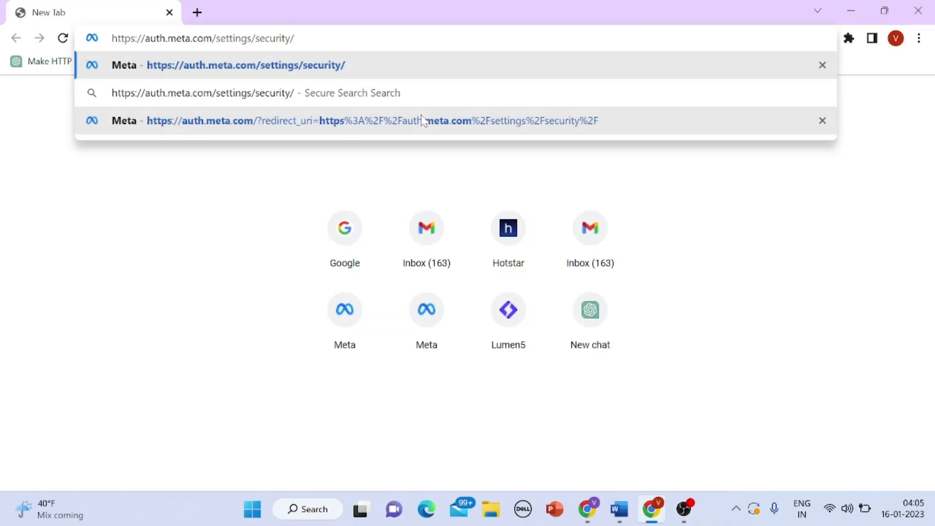
- Go to auth.meta.com's security settings and log in with Facebook
left_click(374, 121)
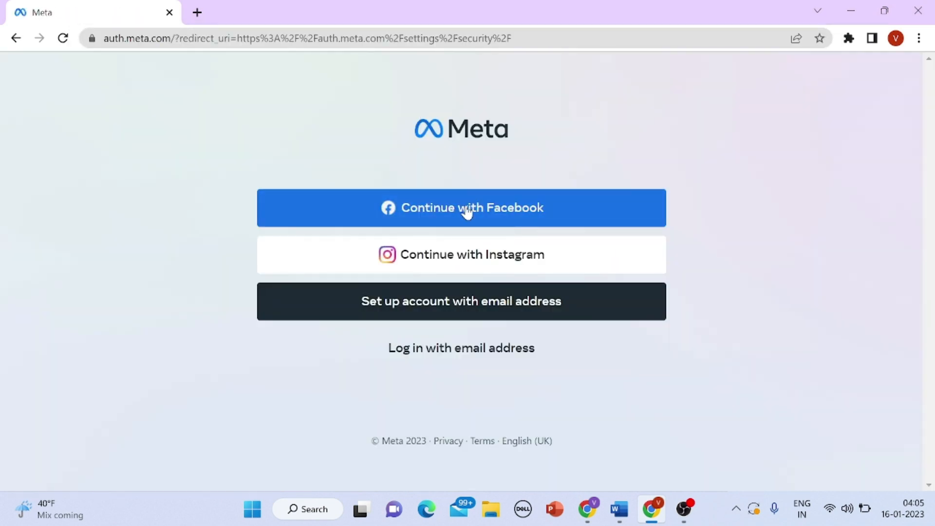
left_click(461, 207)
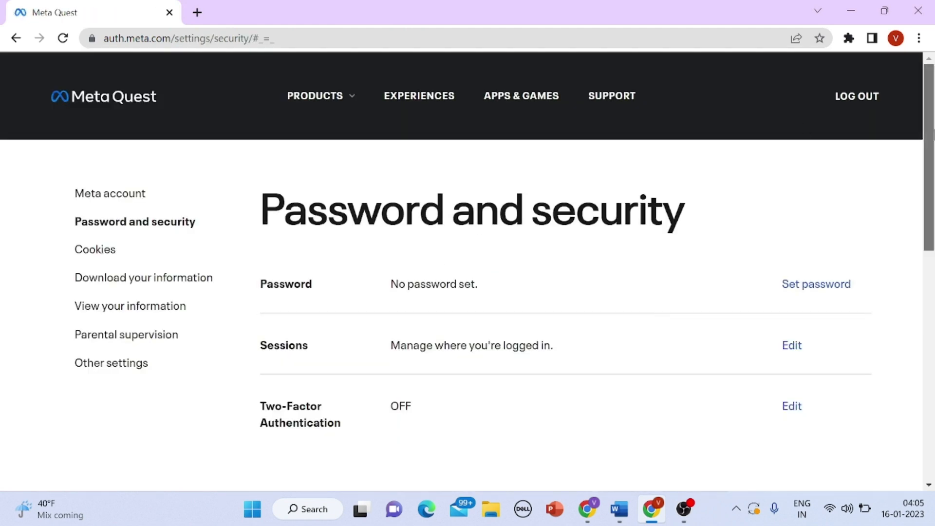
- Open Sessions to list the active logins on Windows PC, unknown device and Android
scroll("down", 3)
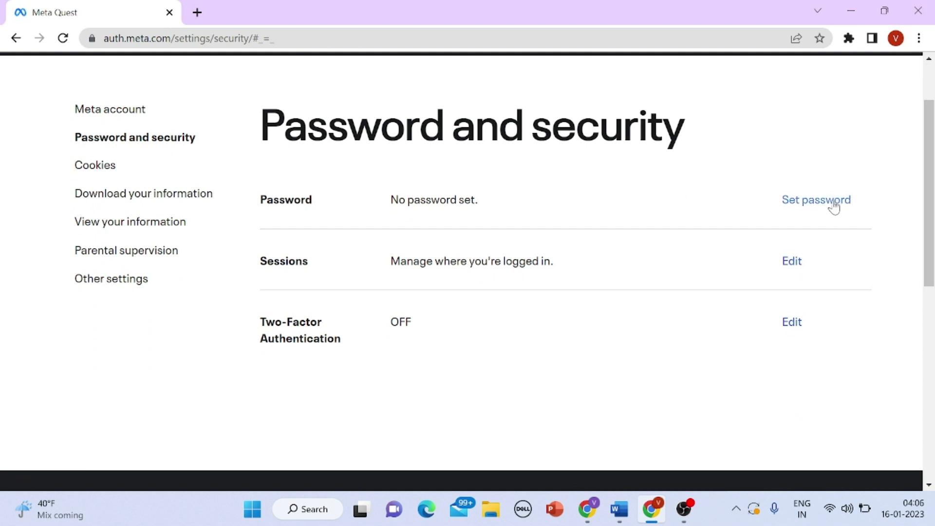
mouse_move(791, 261)
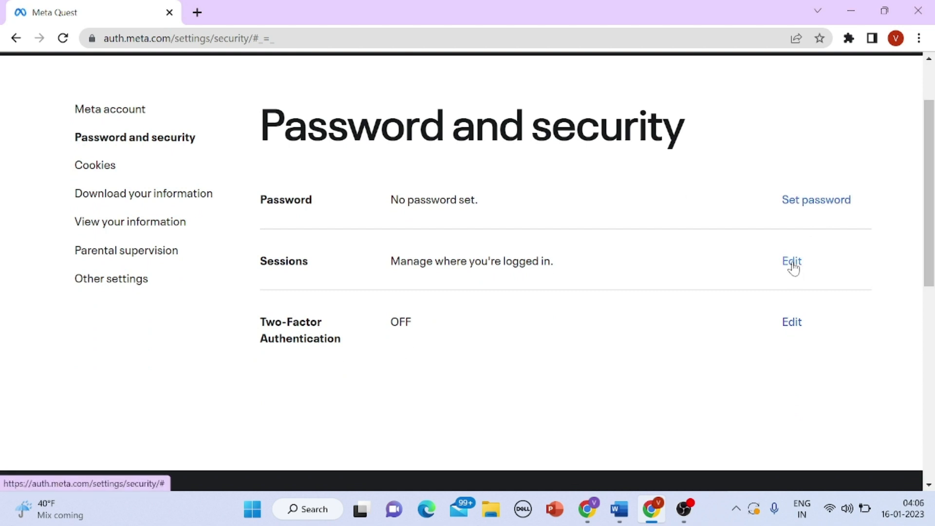
left_click(791, 261)
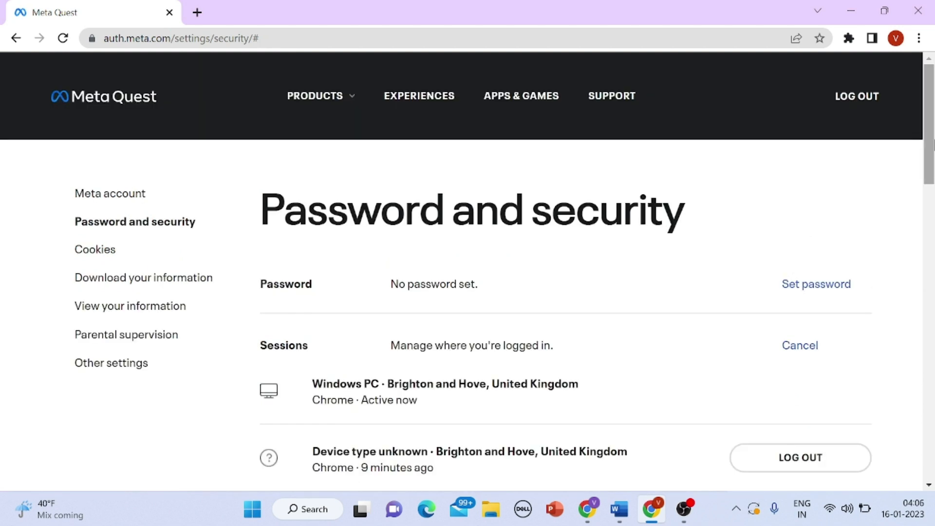
scroll("down", 3)
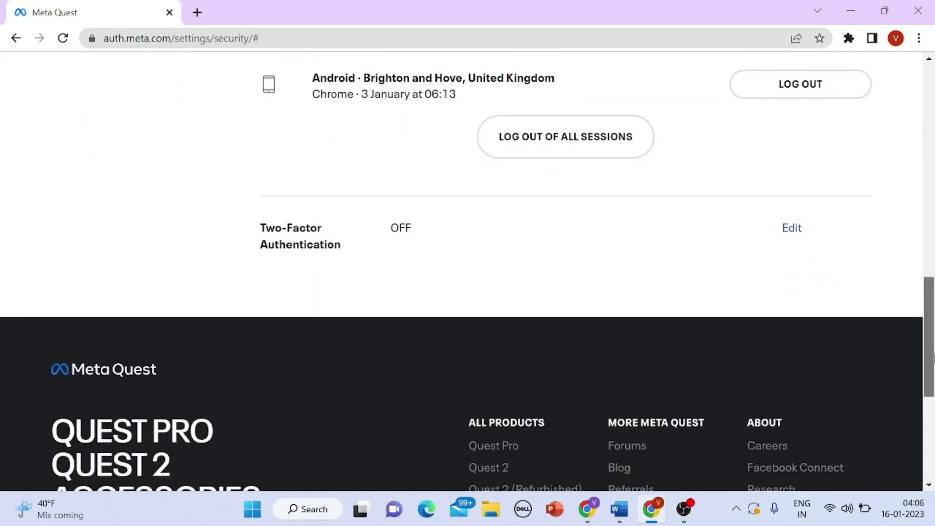
scroll("down", 3)
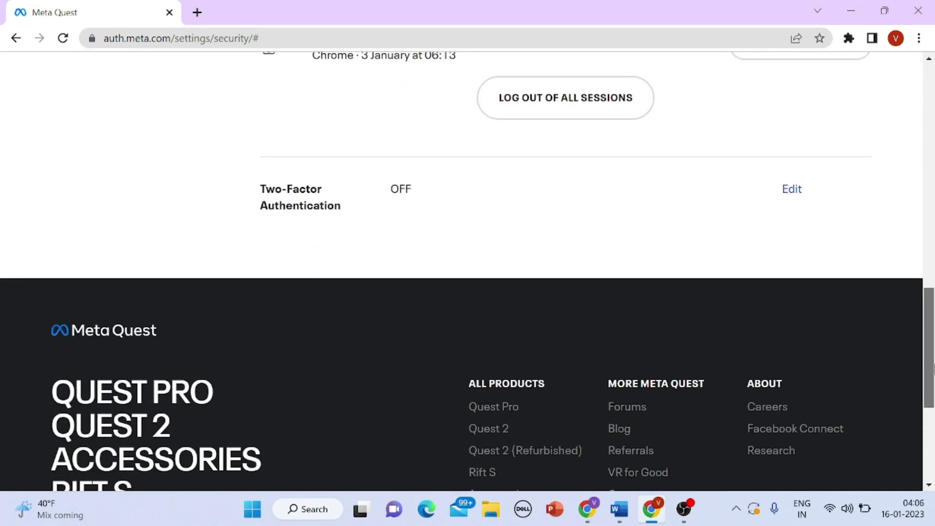
mouse_move(642, 125)
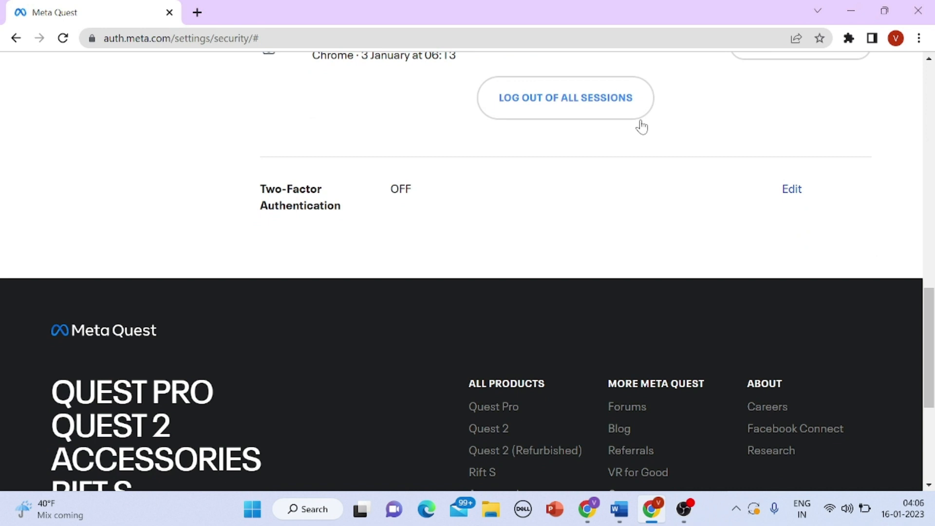